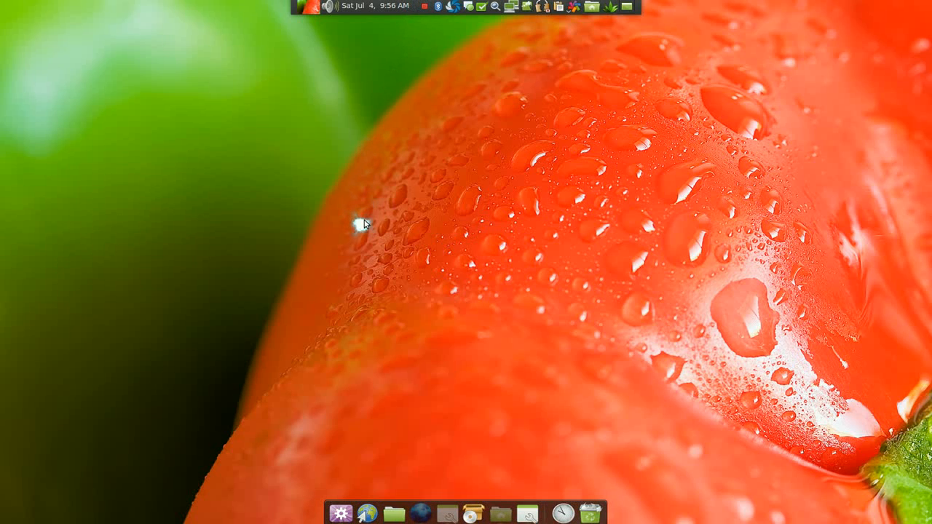
mouse_move(528, 514)
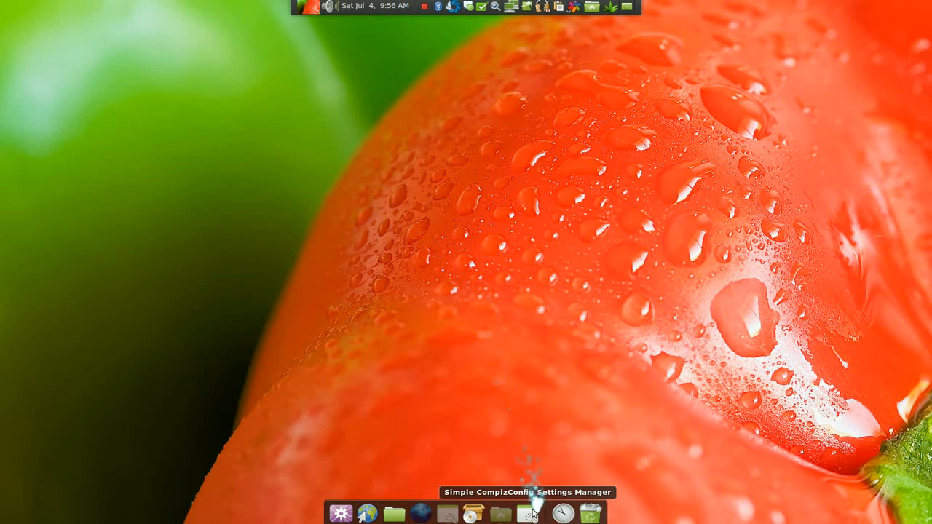
Step: Launch Simple CCSM from the dock, opening the Default profile's Info overview
click(528, 514)
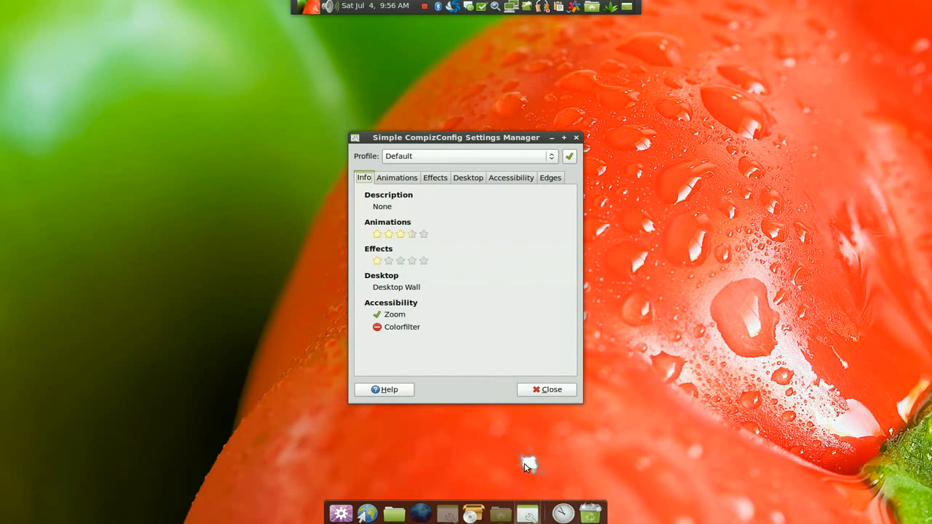
mouse_move(526, 460)
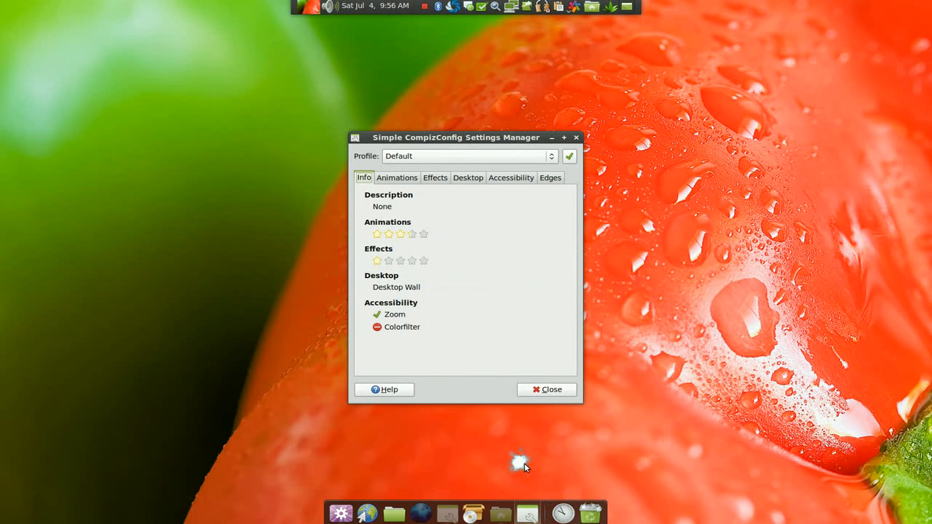
mouse_move(524, 468)
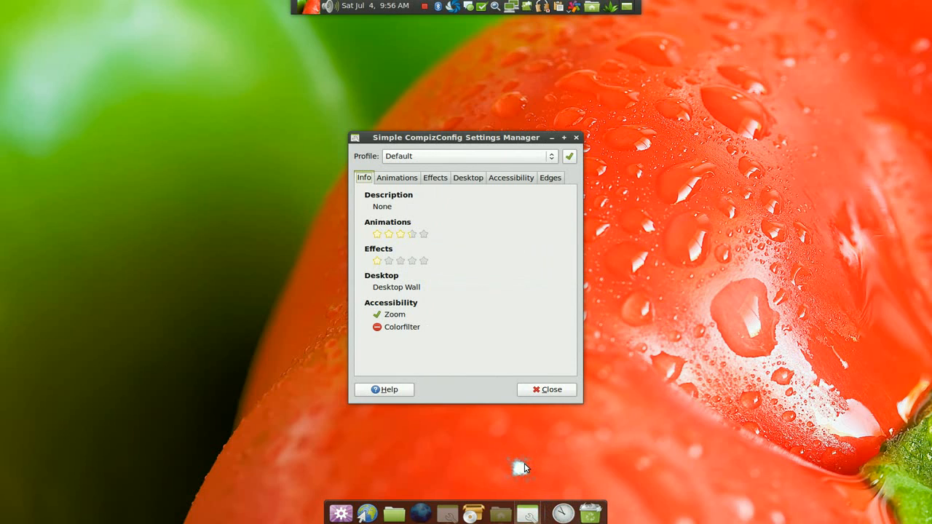
mouse_move(526, 467)
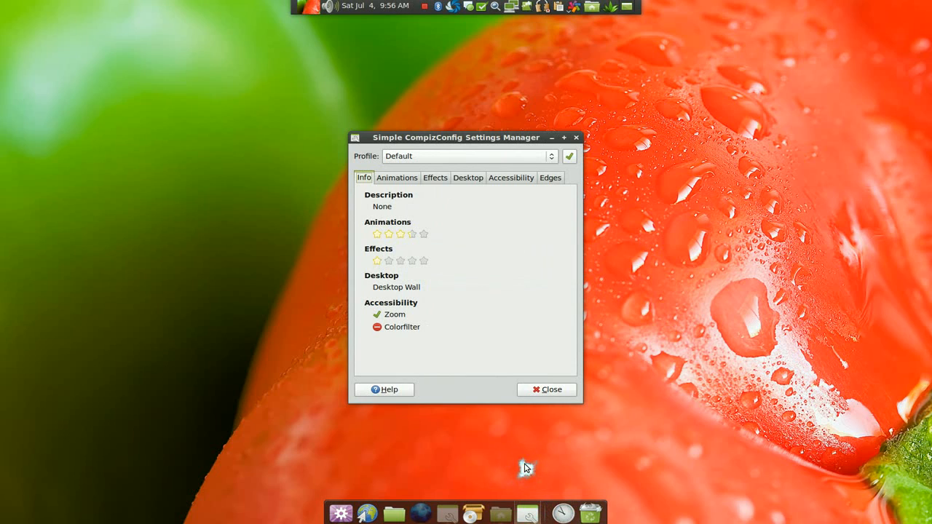
mouse_move(528, 466)
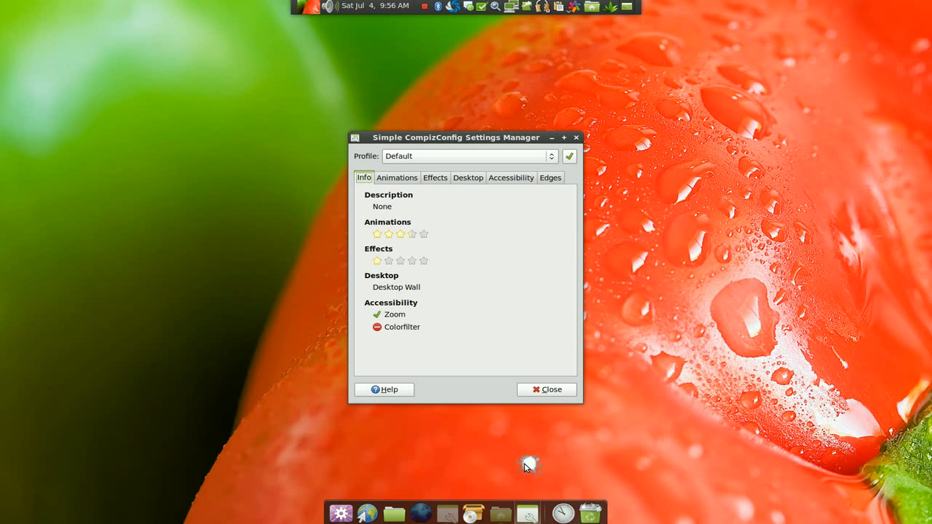
mouse_move(393, 262)
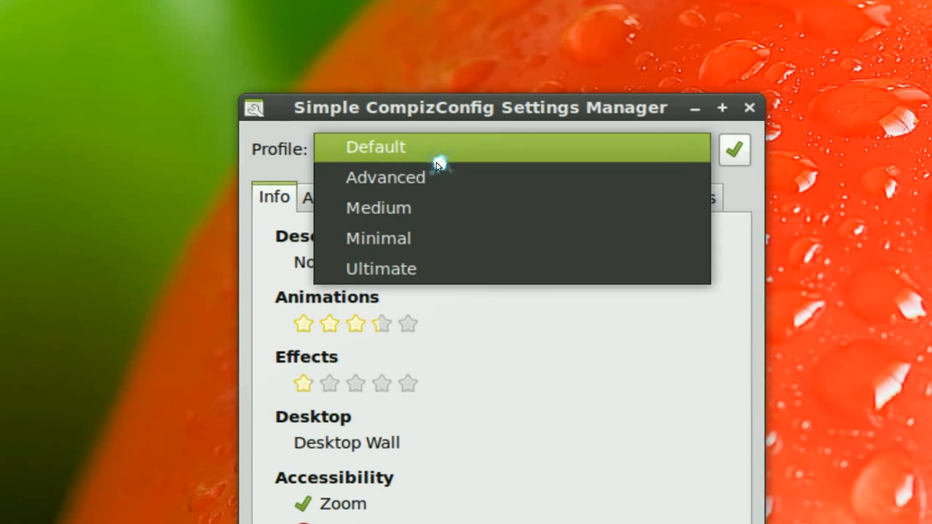
mouse_move(433, 185)
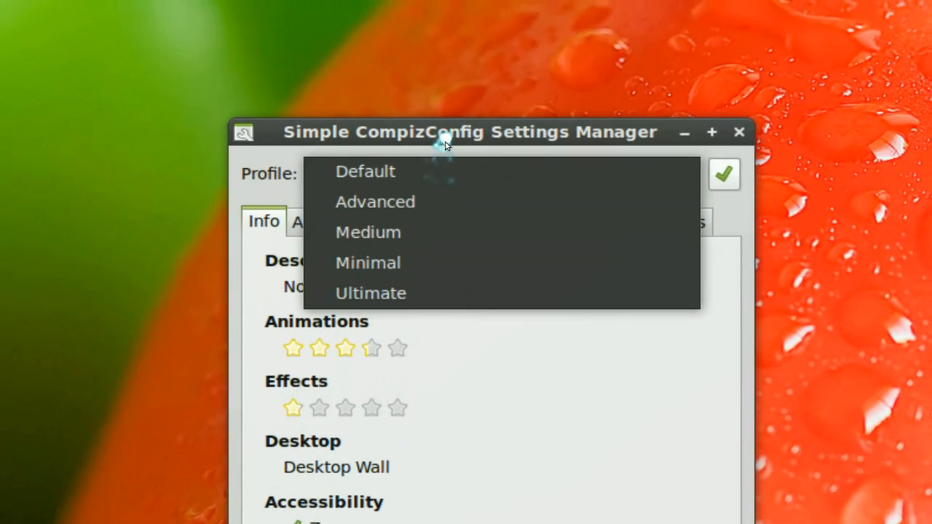
click(365, 172)
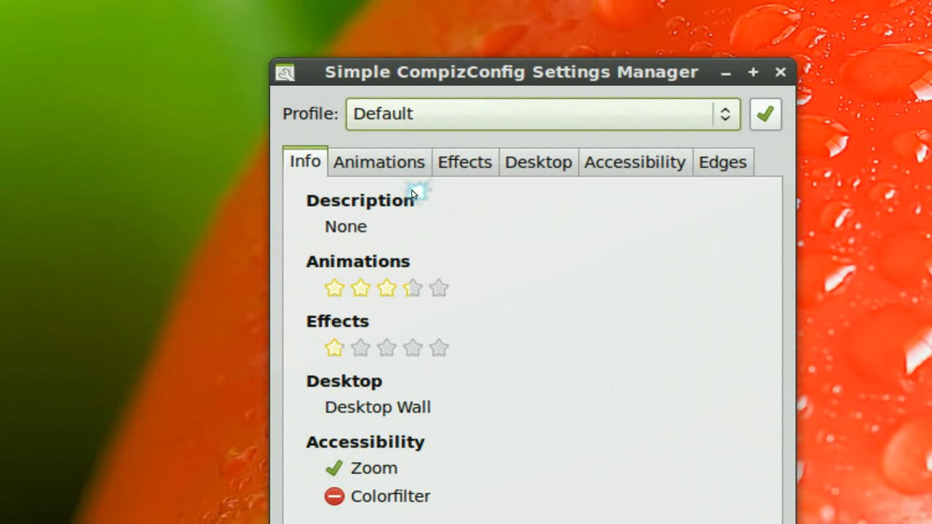
Step: Review window animations (Glide 1 open, Burn close, Dodge focus), then view Effects
click(379, 162)
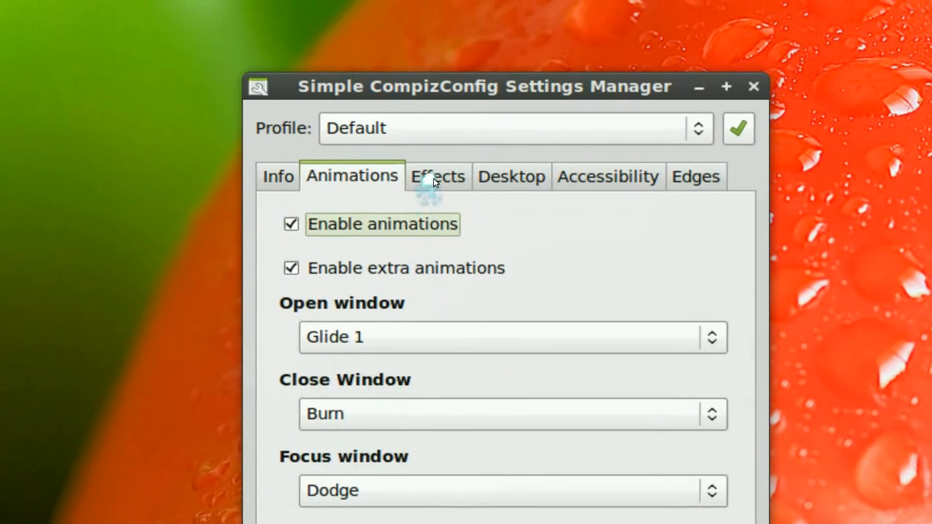
click(438, 176)
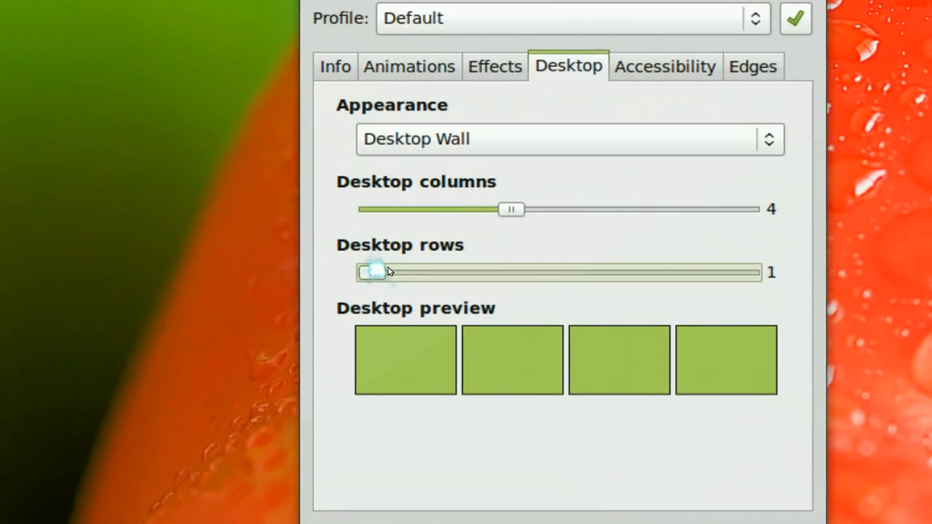
Step: Preview 3 desktop rows, revert to a 4×1 Desktop Wall, and keep Desktop Wall appearance
drag(373, 272, 424, 271)
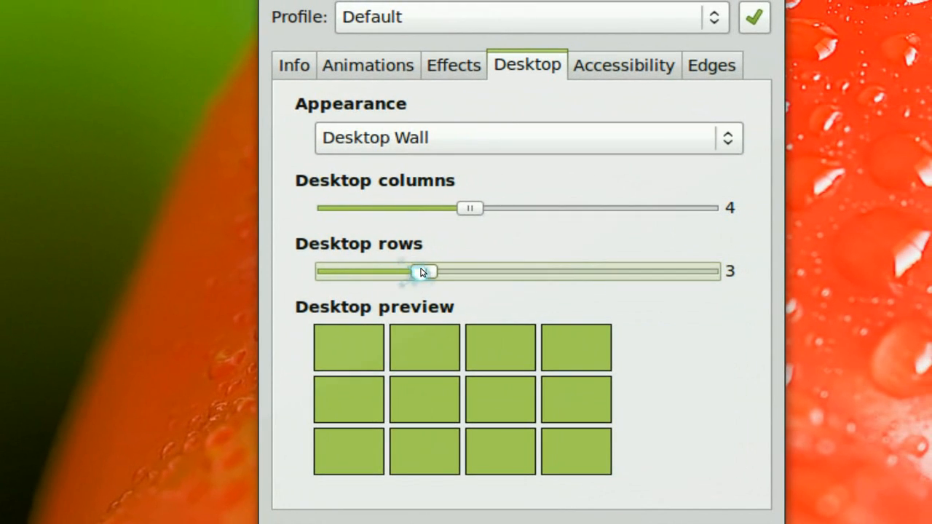
drag(422, 272, 368, 268)
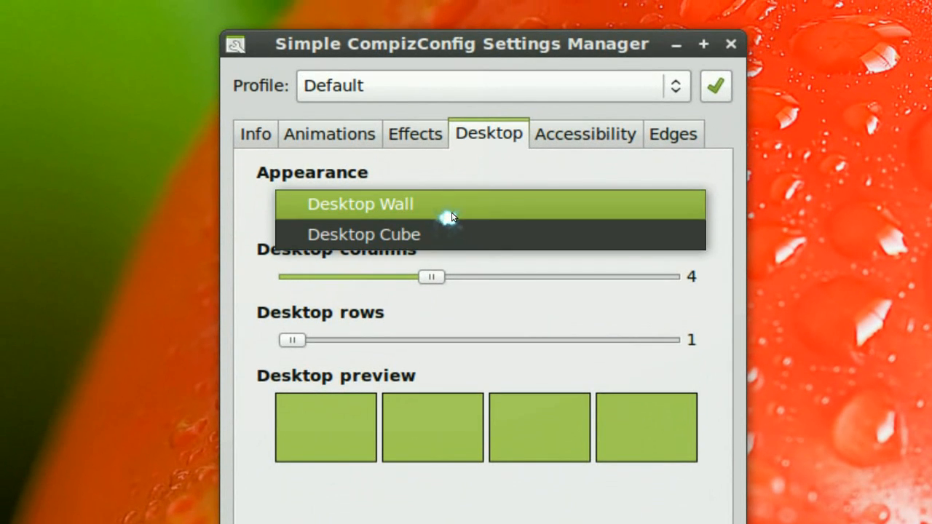
click(359, 204)
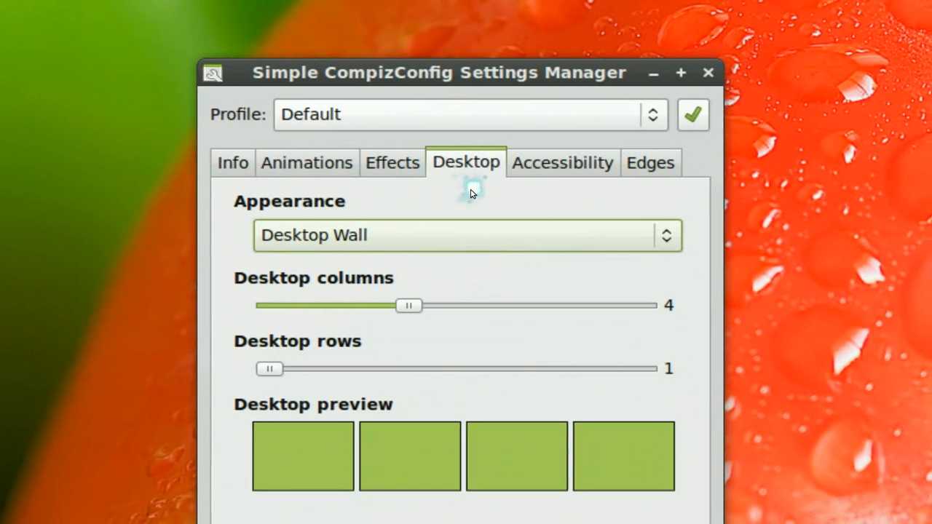
click(562, 162)
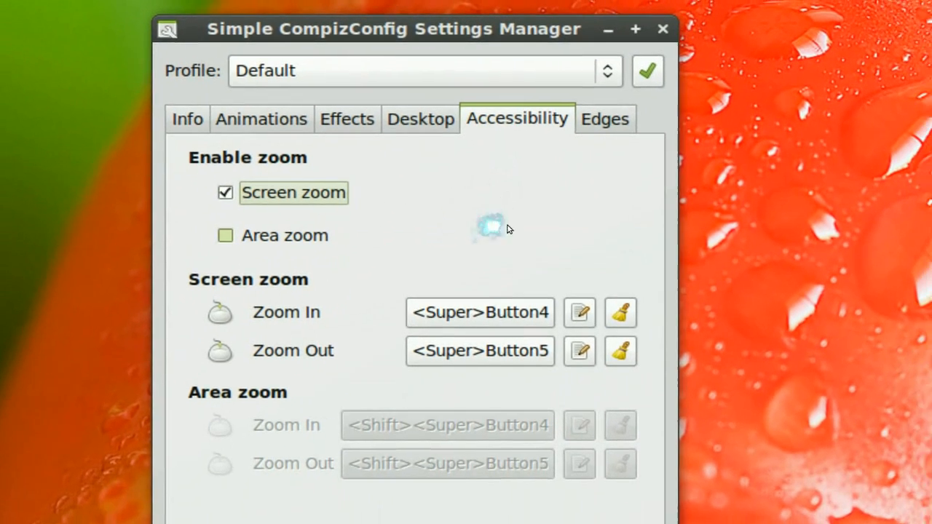
Step: Show the Edges settings with the monitor edges and corners diagram
click(605, 119)
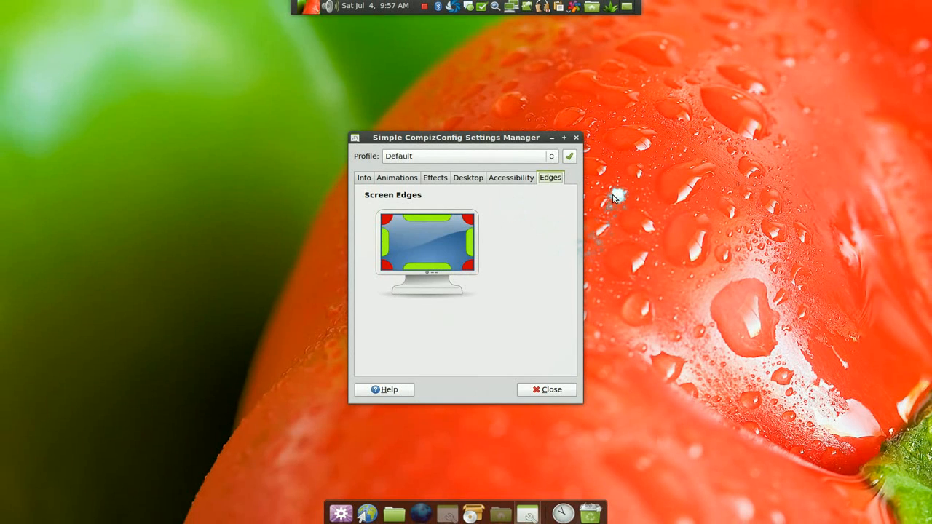
mouse_move(384, 65)
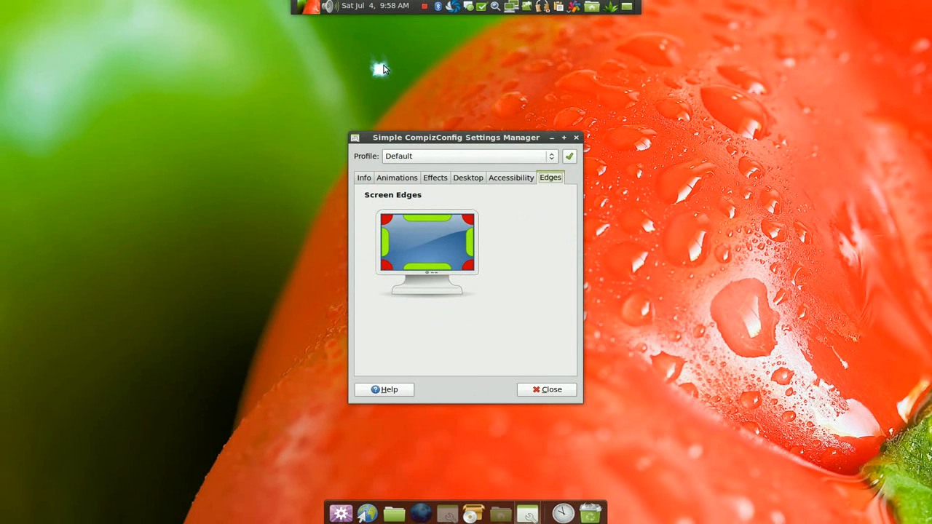
mouse_move(386, 67)
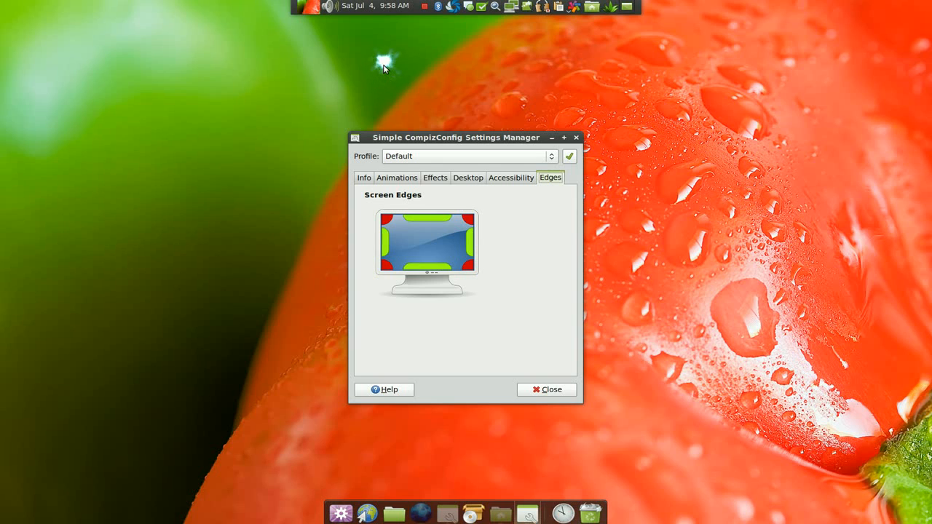
mouse_move(384, 66)
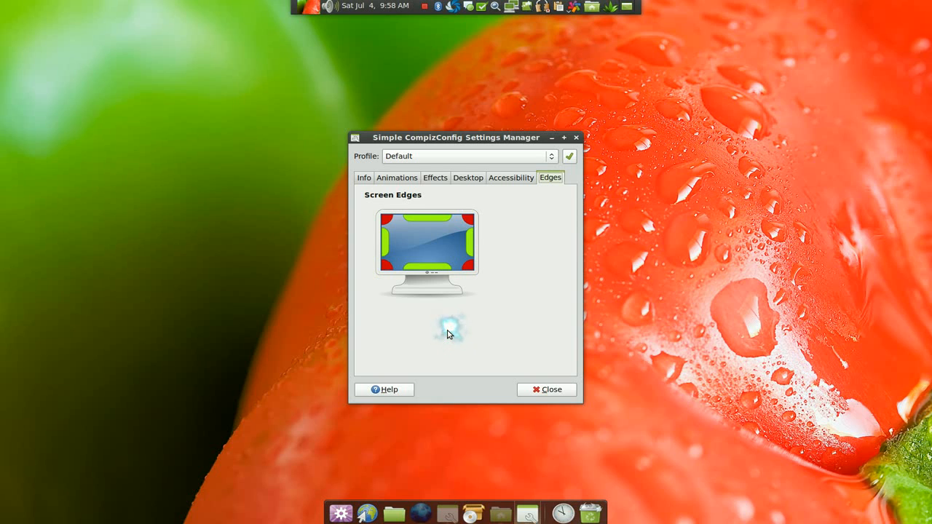
mouse_move(367, 312)
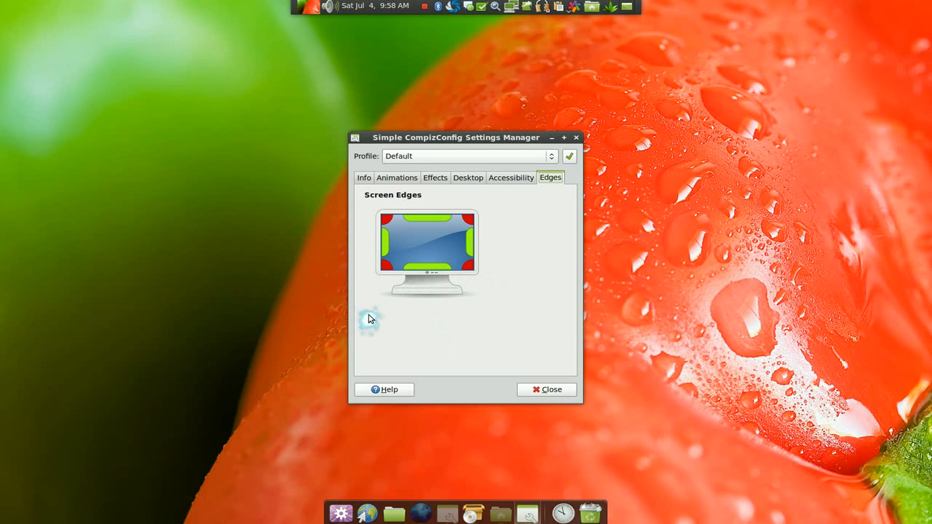
click(390, 225)
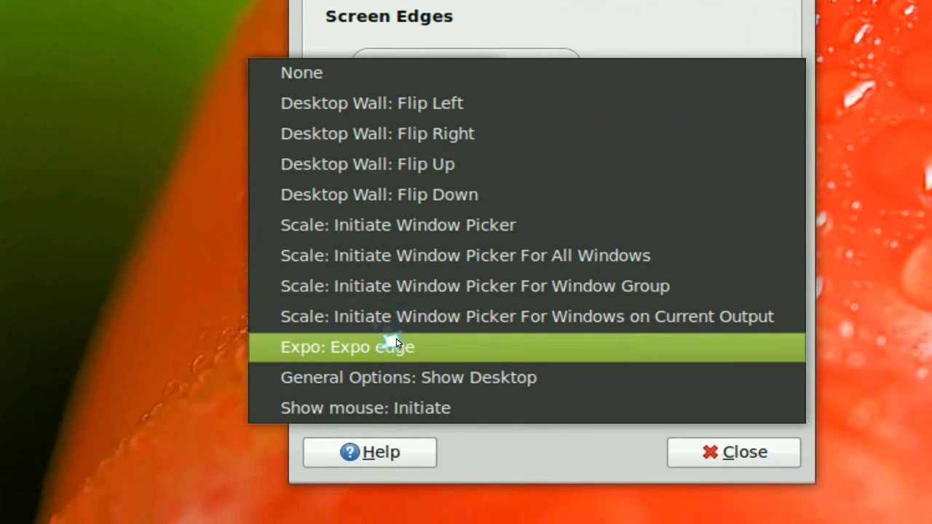
click(347, 347)
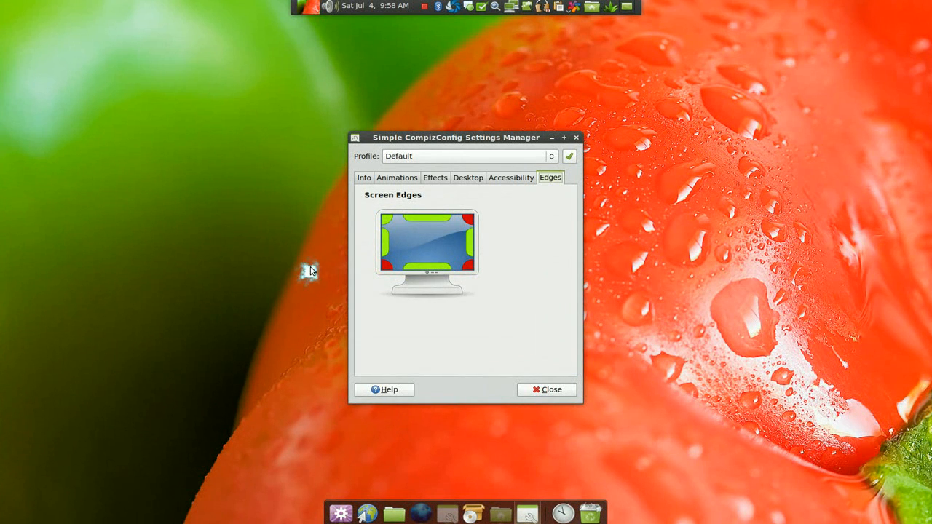
mouse_move(312, 271)
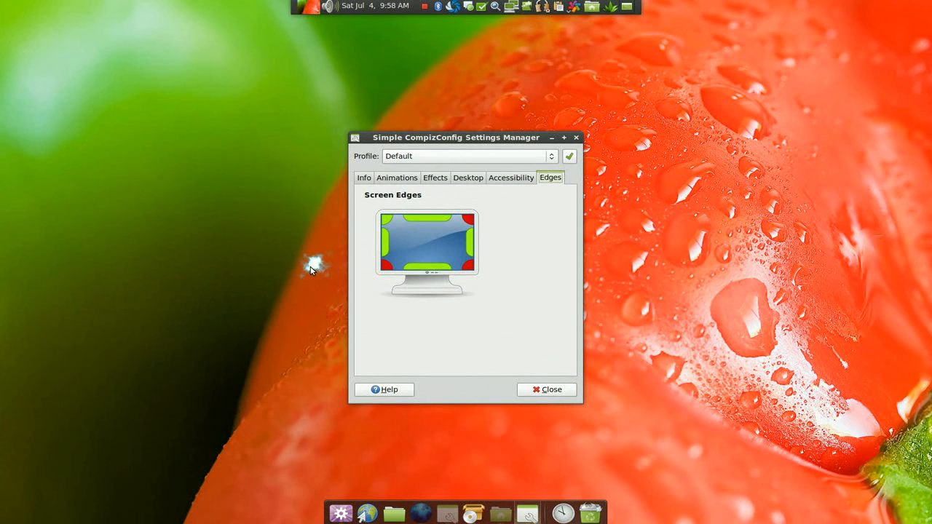
mouse_move(311, 270)
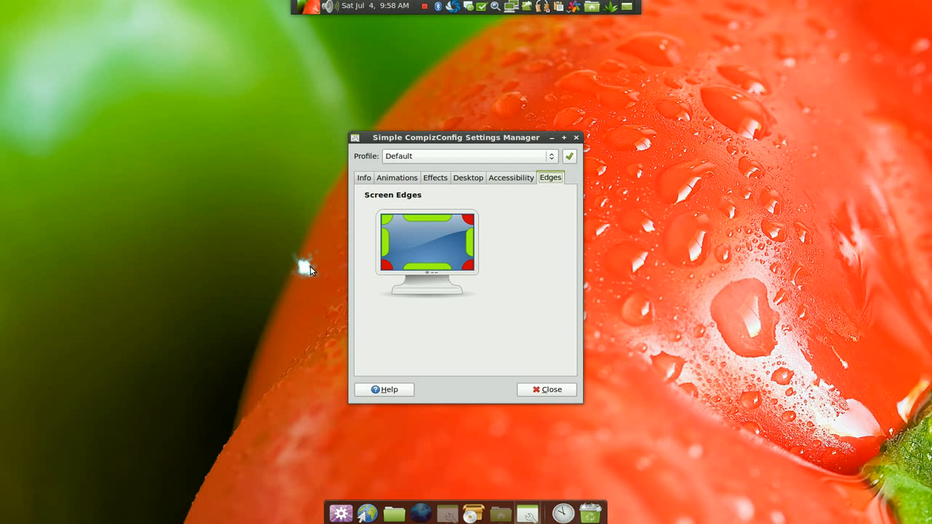
mouse_move(223, 241)
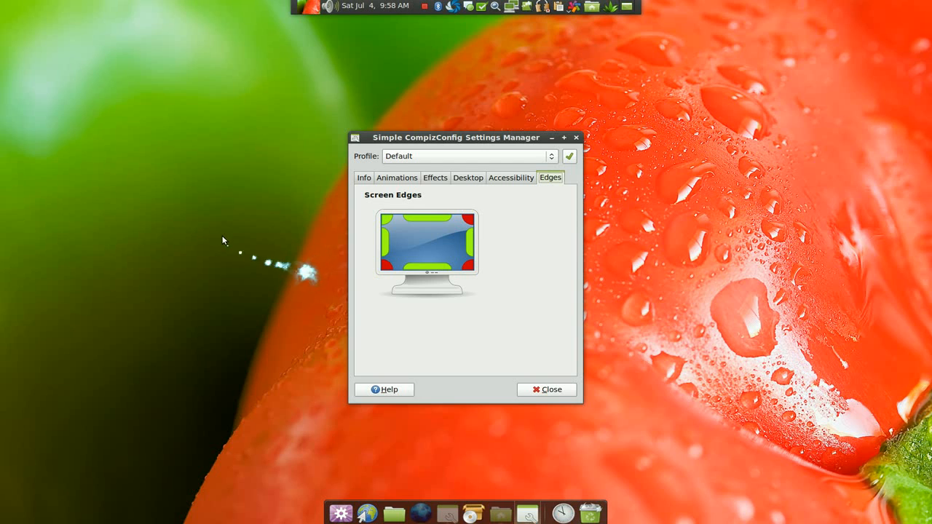
mouse_move(224, 239)
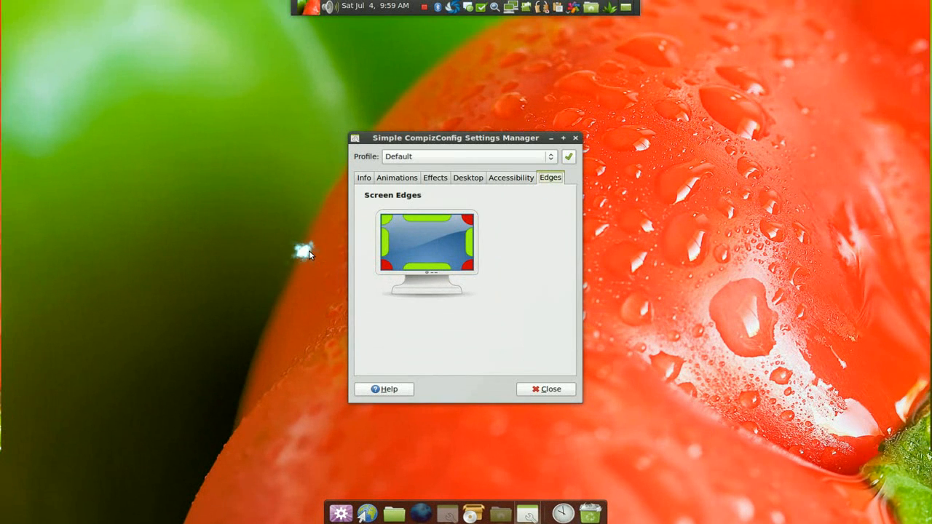
mouse_move(385, 235)
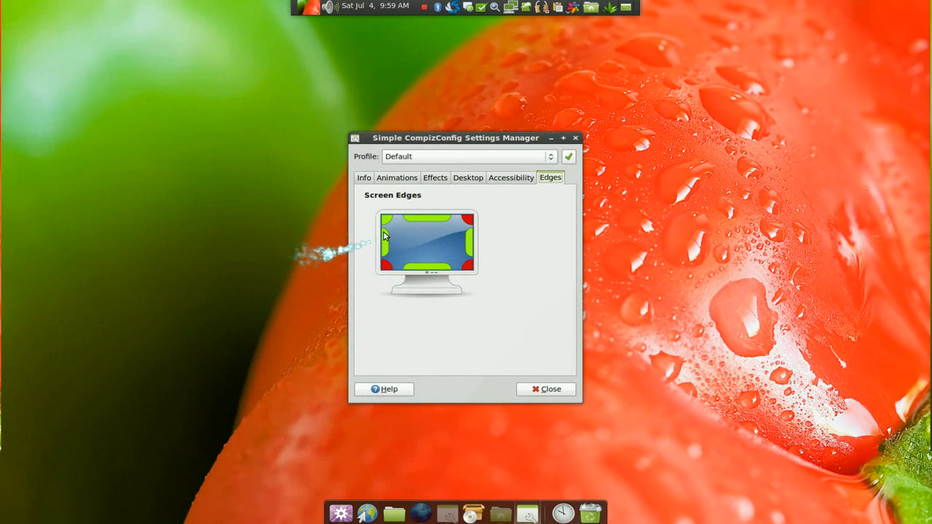
mouse_move(619, 200)
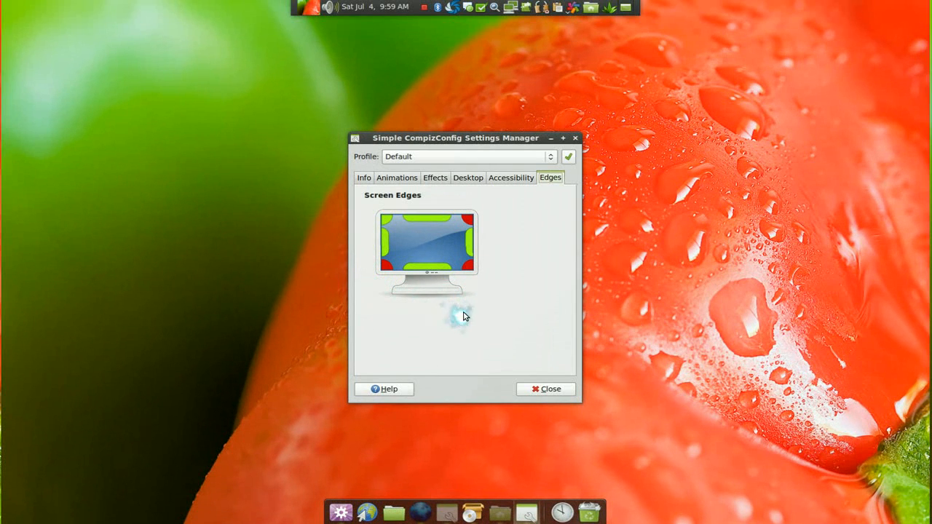
mouse_move(459, 327)
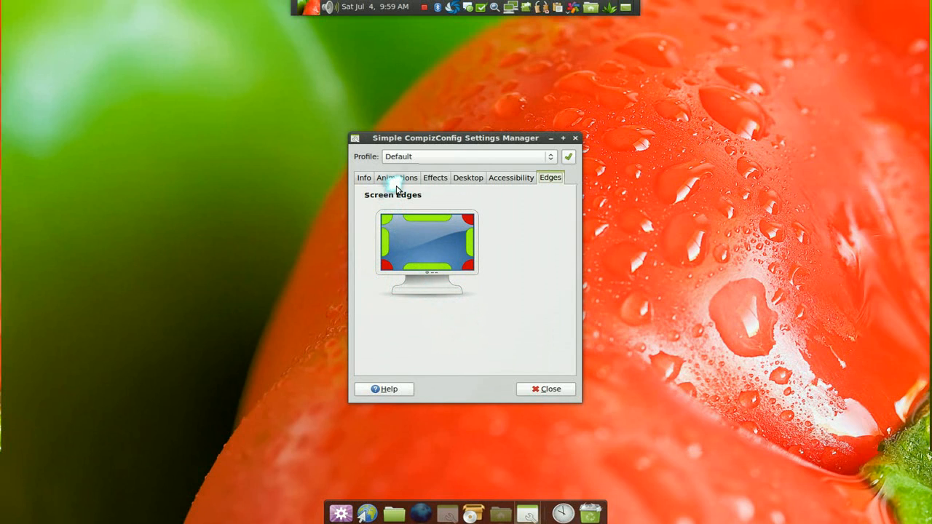
Step: Return to animations showing Glide 1 open, Burn close, Dodge focus, Zoom minimize
click(397, 177)
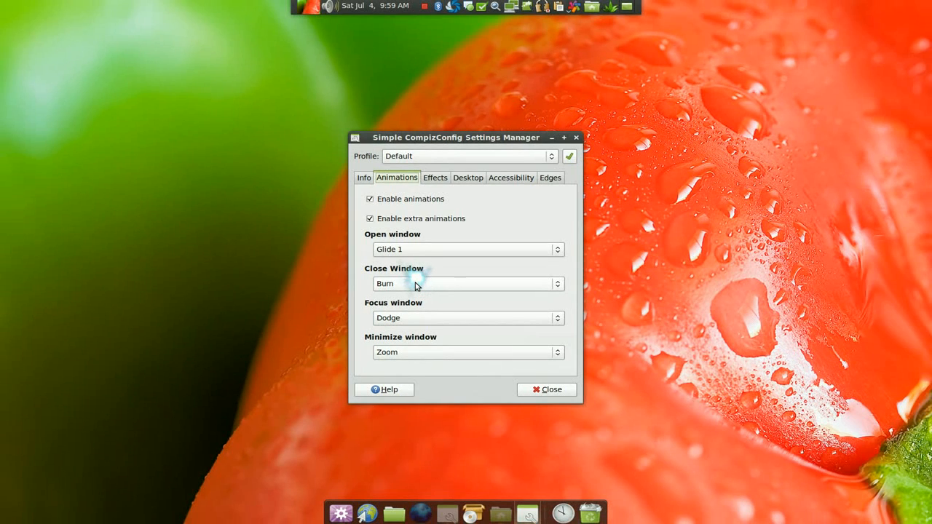
mouse_move(256, 291)
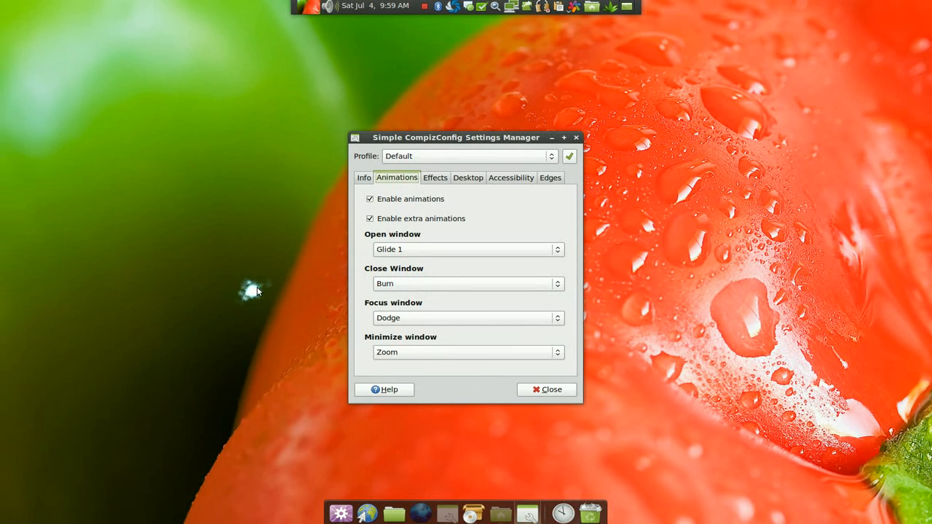
mouse_move(259, 291)
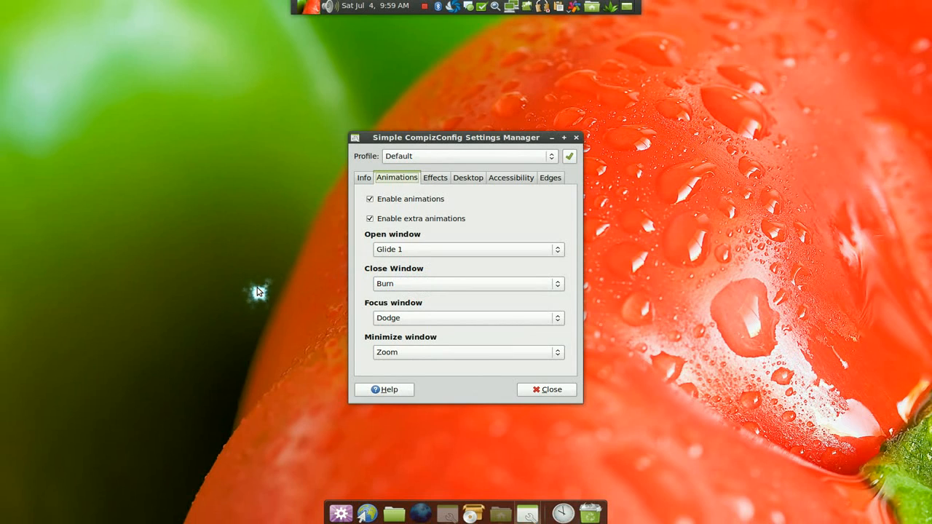
mouse_move(261, 290)
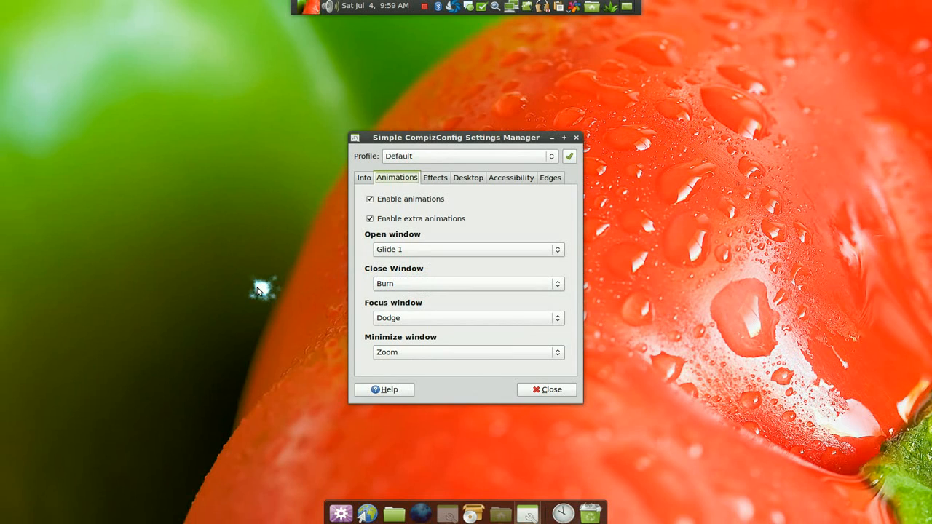
mouse_move(477, 440)
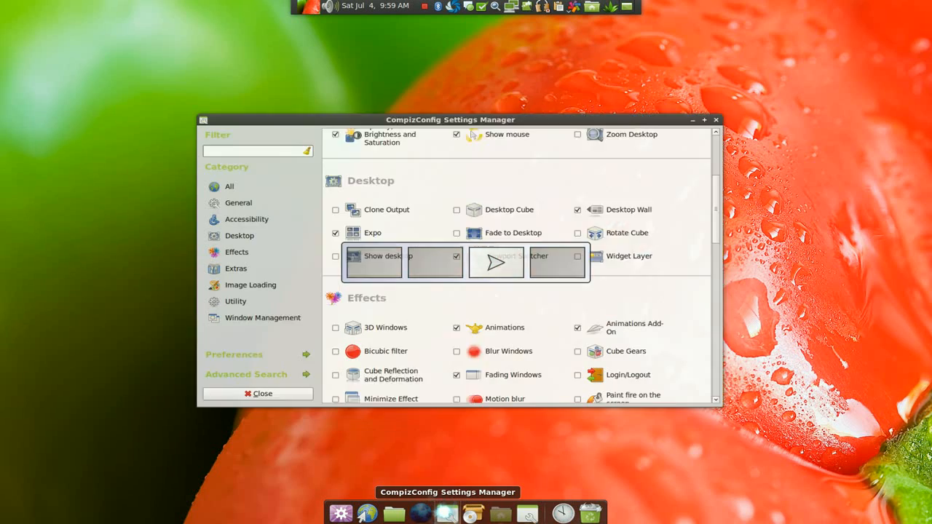
Step: Move the CCSM window and scroll the plugin list to the Desktop section
drag(450, 119, 449, 90)
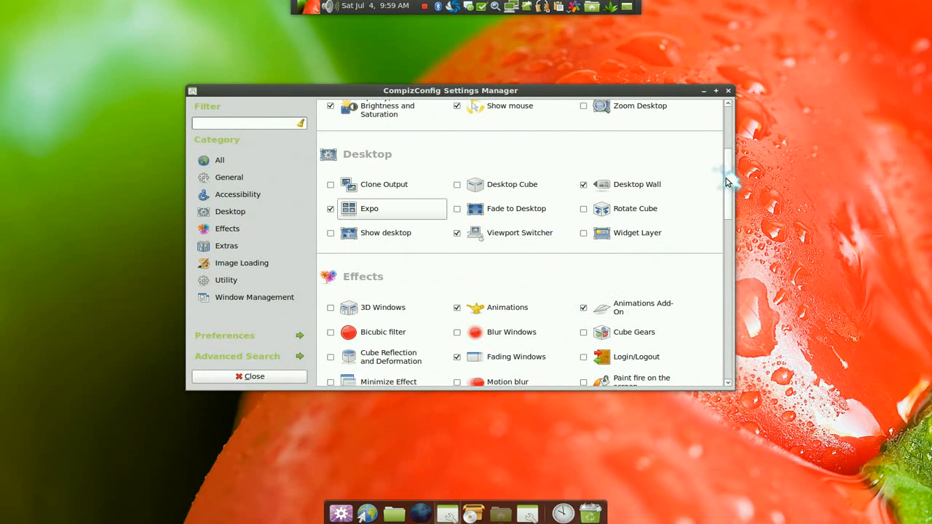
scroll(down, 3)
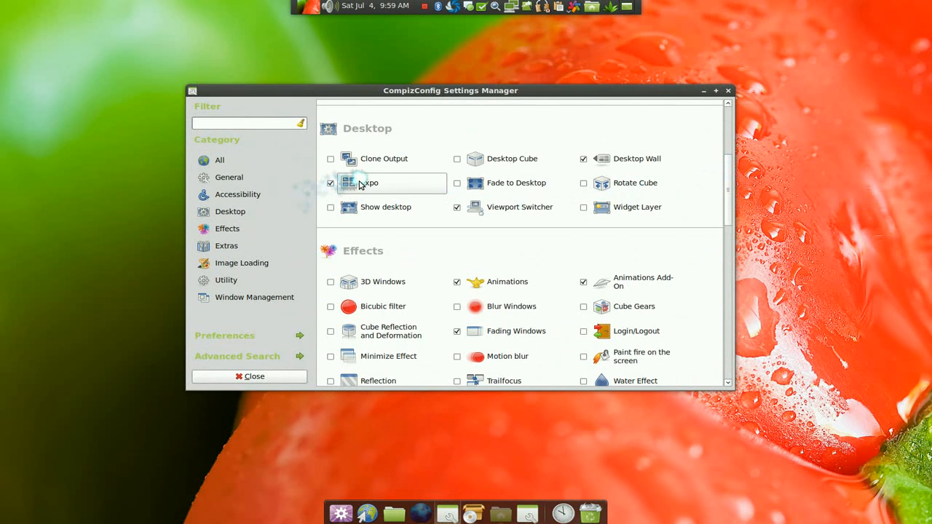
Step: Open Expo's bindings, including the Expo button and 500 double click time
click(370, 183)
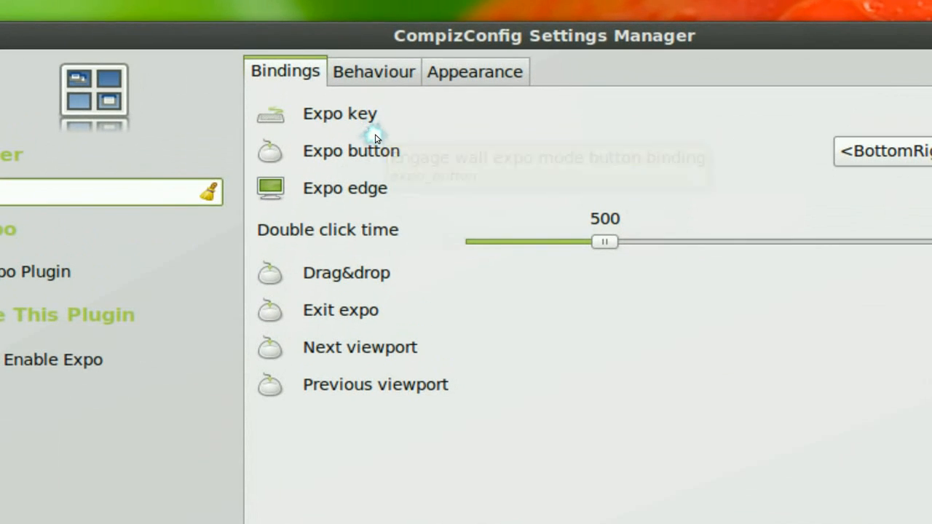
mouse_move(375, 151)
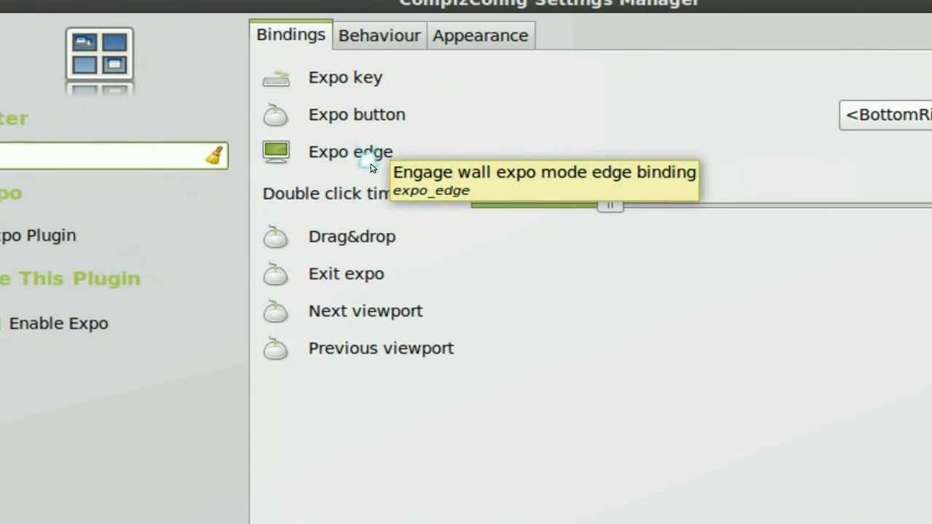
mouse_move(370, 151)
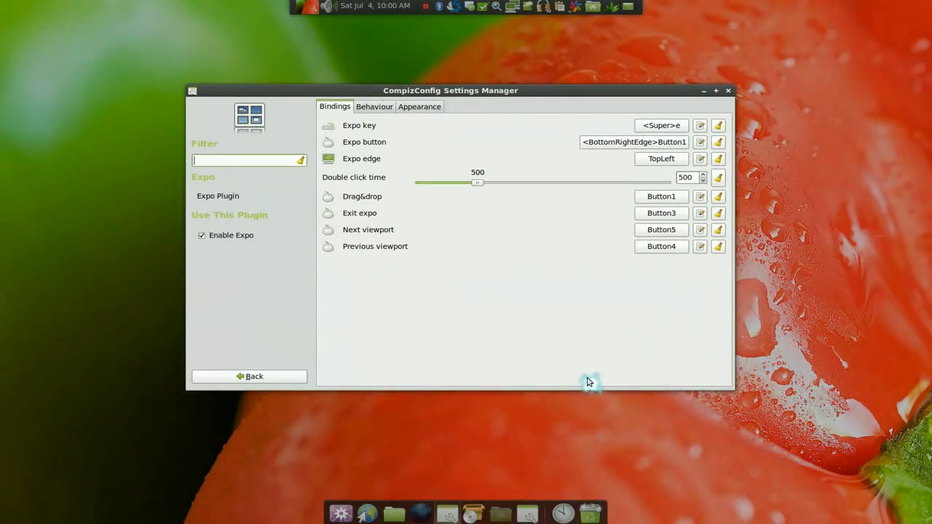
mouse_move(532, 364)
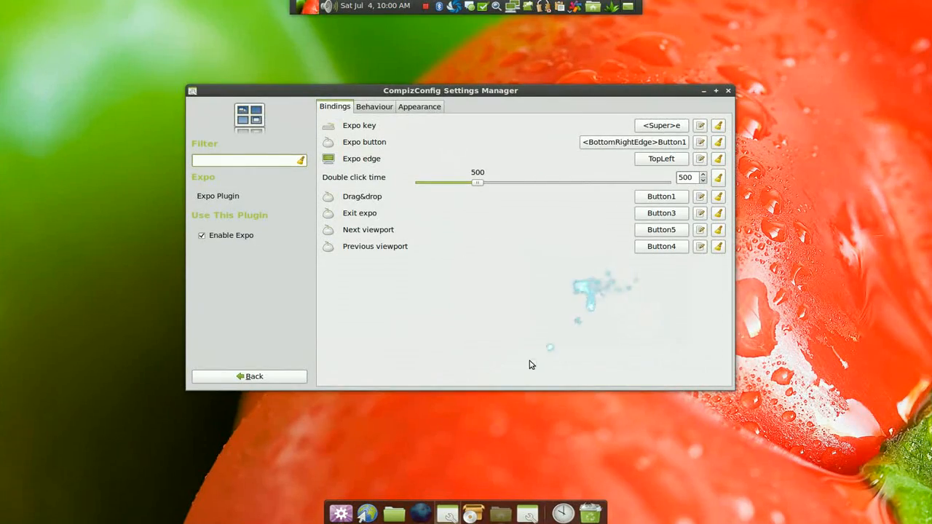
Step: Go back, open Animations Add-On under Effects, and expand its Burn particle options
click(254, 375)
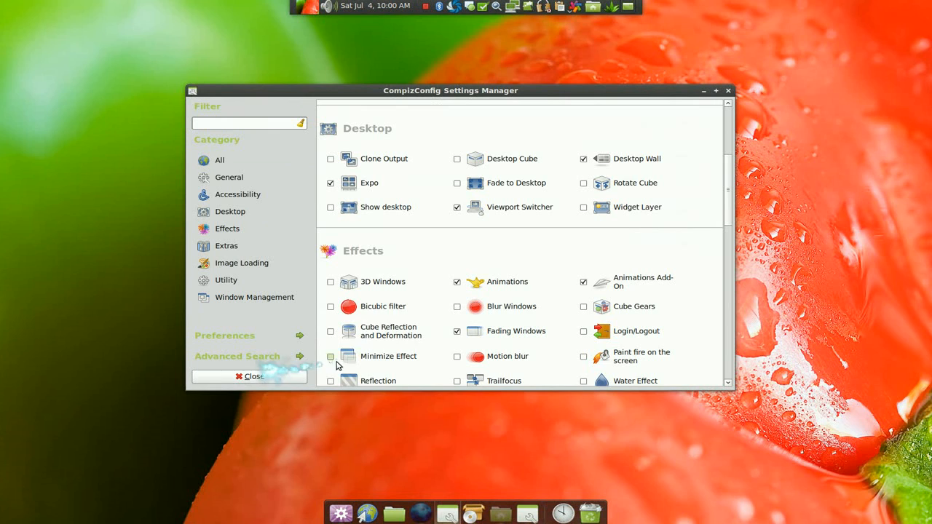
scroll(down, 3)
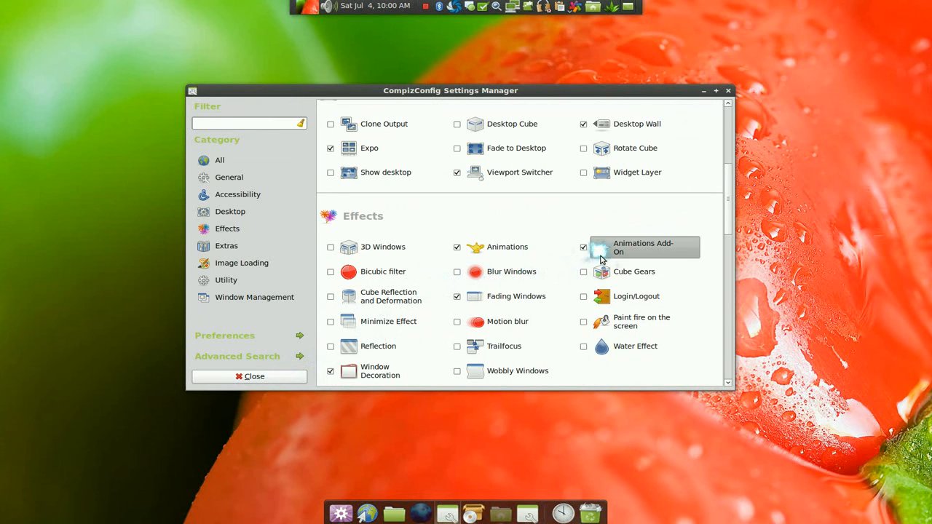
click(643, 246)
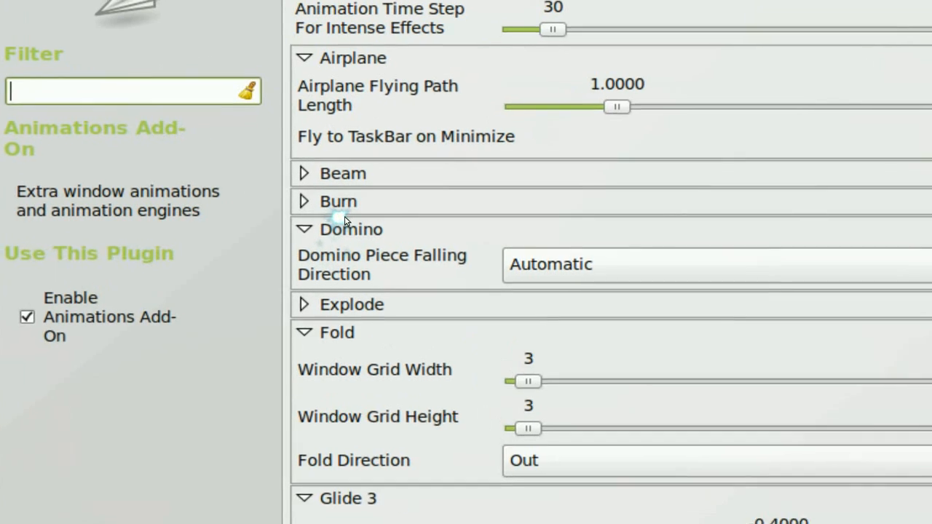
click(304, 201)
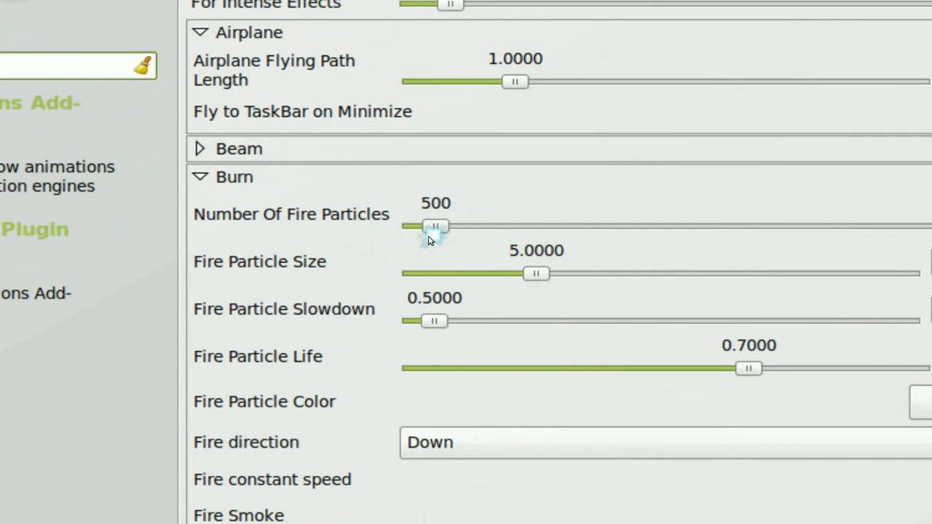
Step: Back to the plugin list, scroll through Effects, Extras and Image Loading, then close CCSM
click(255, 376)
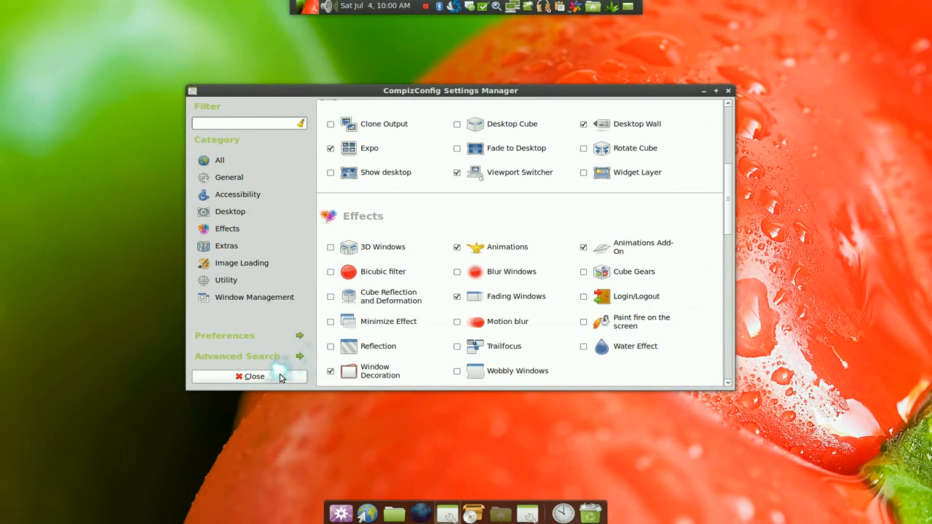
mouse_move(421, 271)
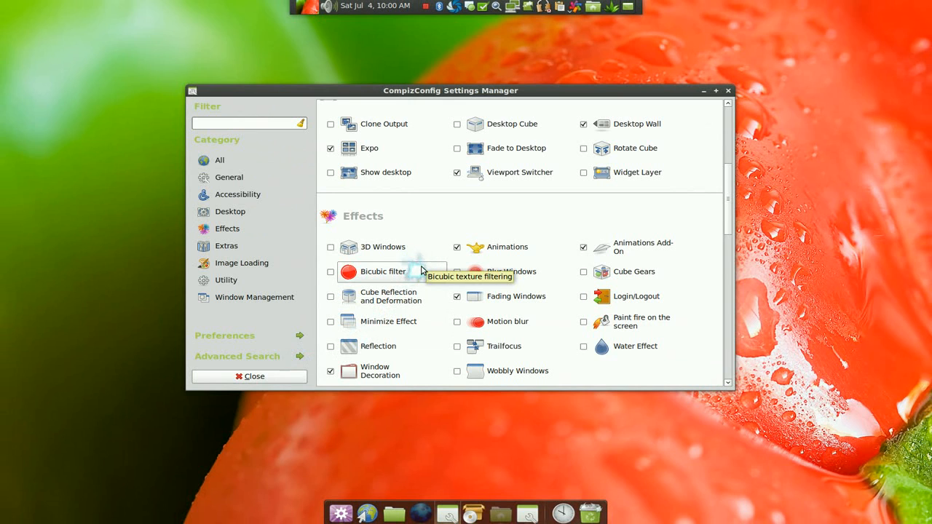
scroll(up, 3)
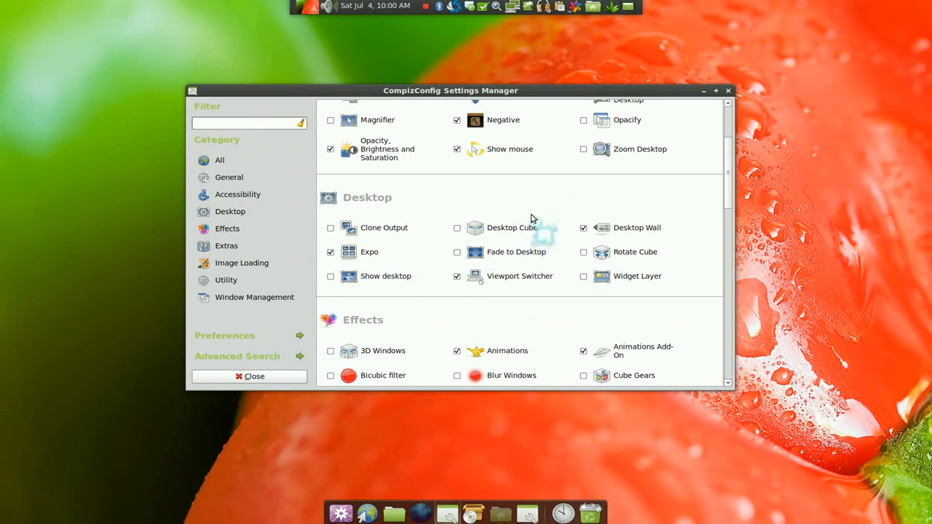
scroll(down, 3)
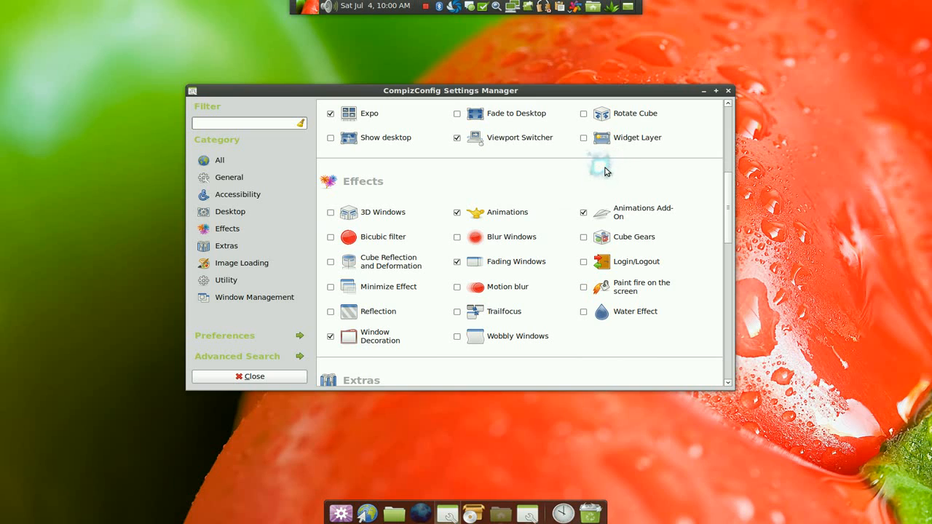
mouse_move(605, 188)
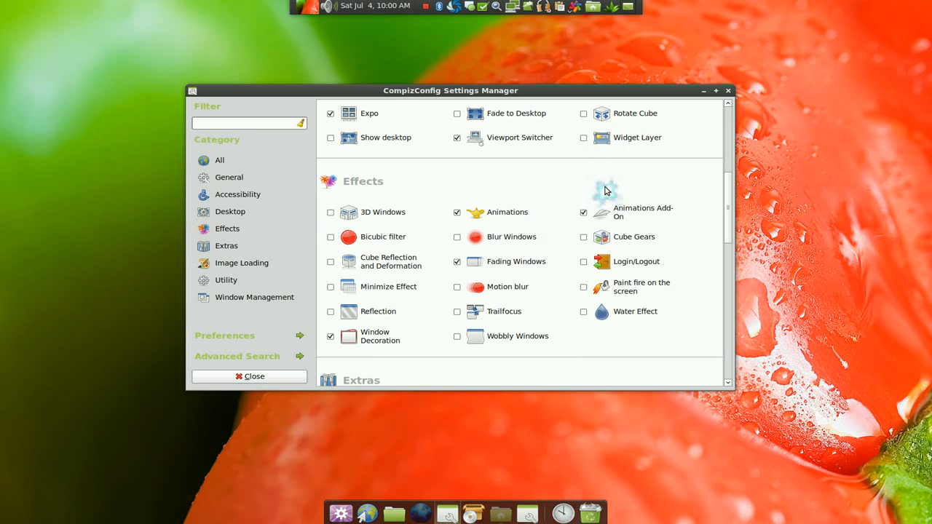
scroll(down, 3)
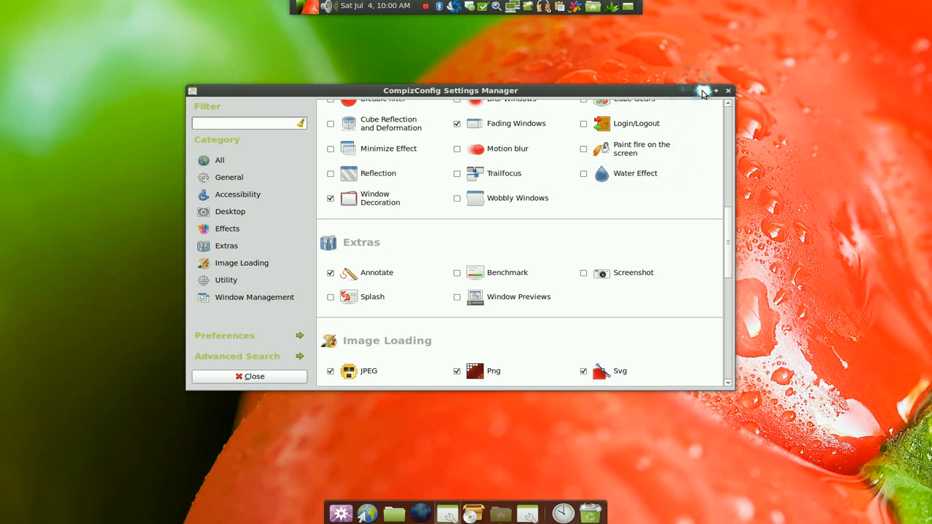
click(728, 90)
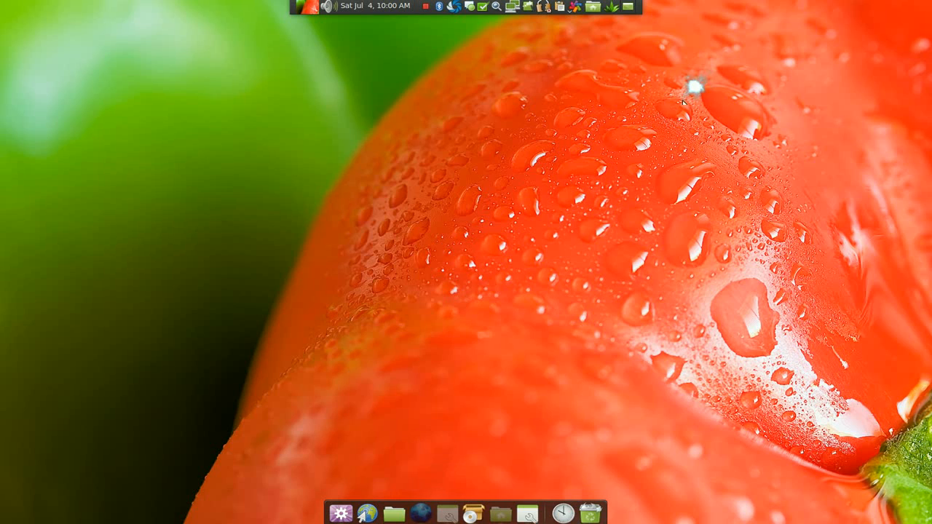
mouse_move(486, 189)
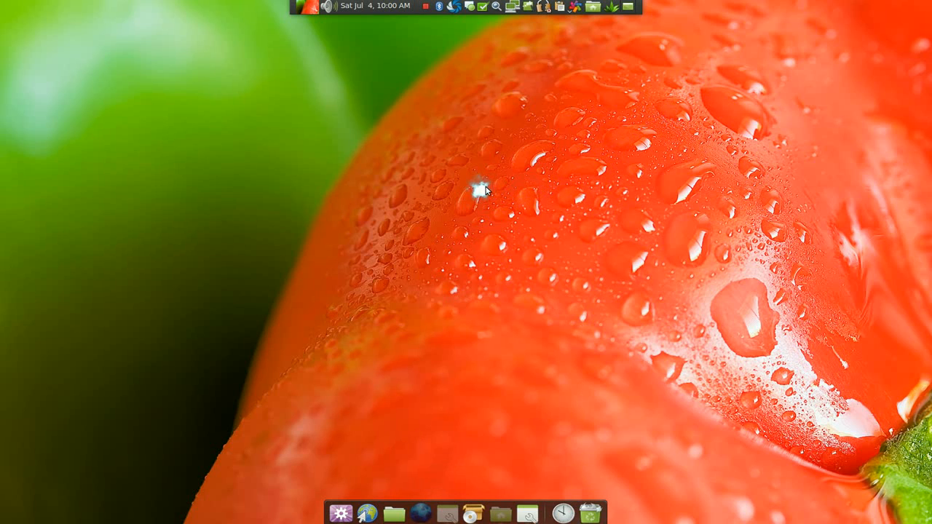